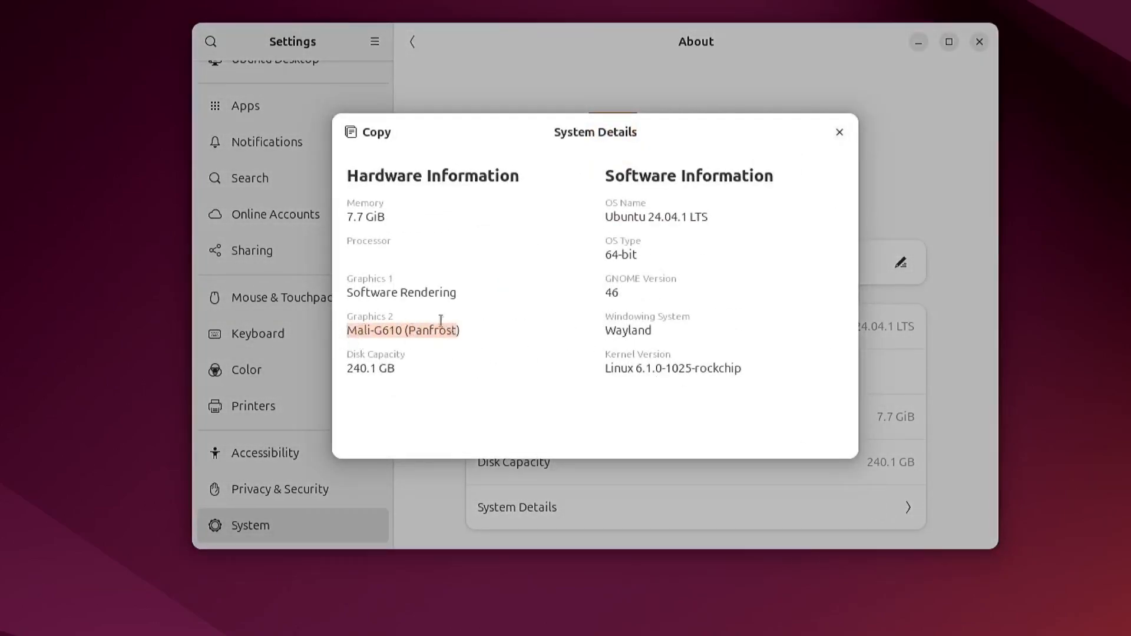
Dismiss the System Details summary, close Settings, and reopen it on Appearance.
click(838, 131)
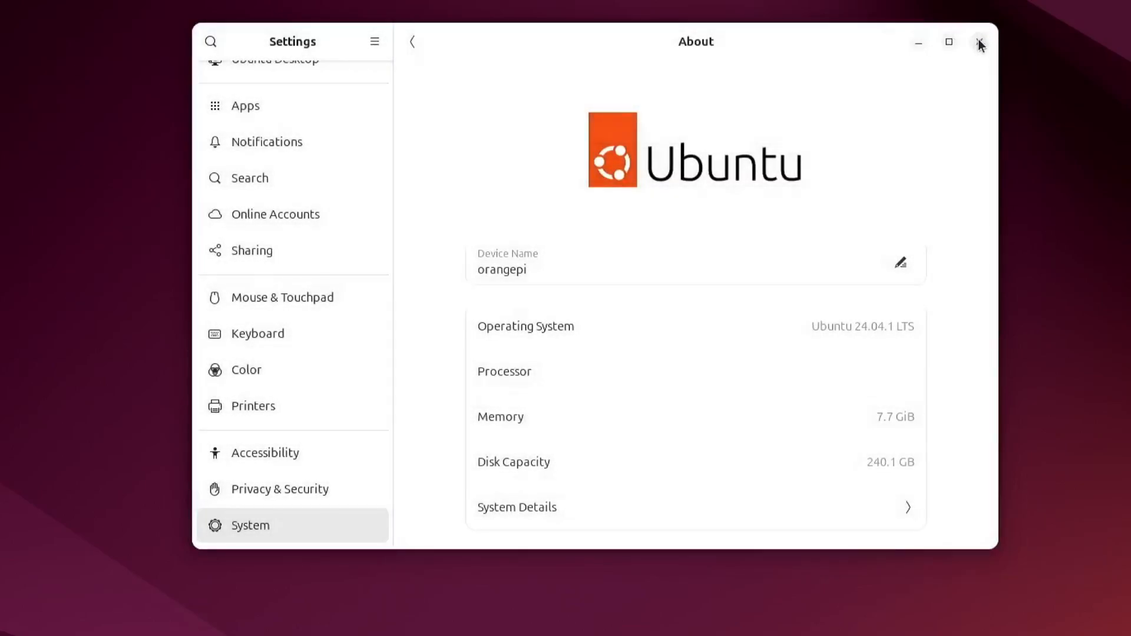
click(979, 42)
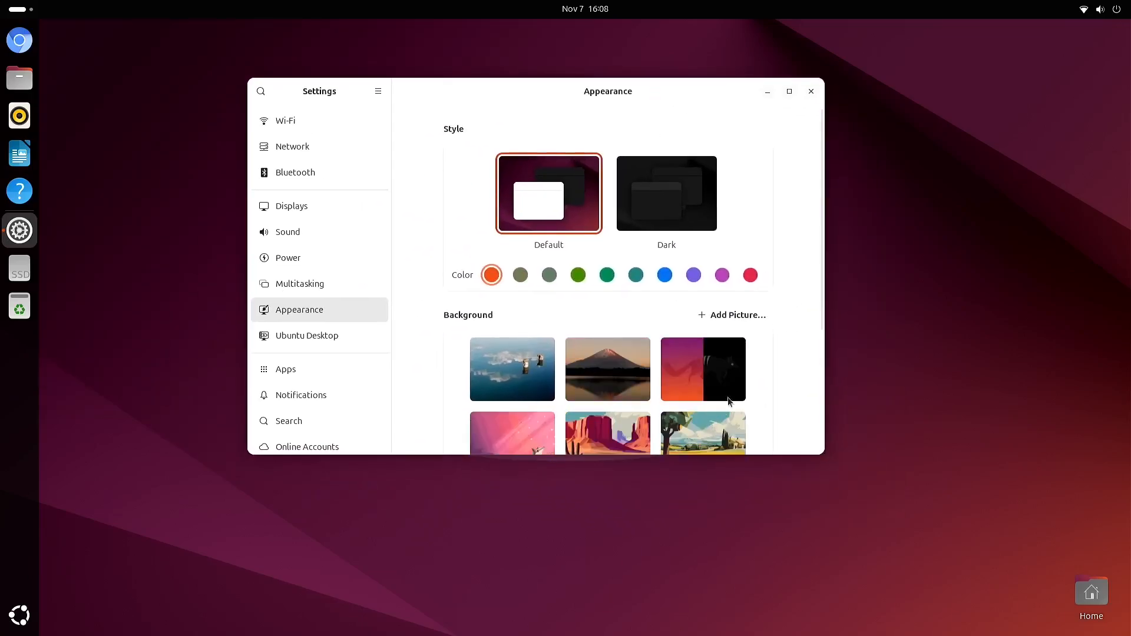
click(701, 368)
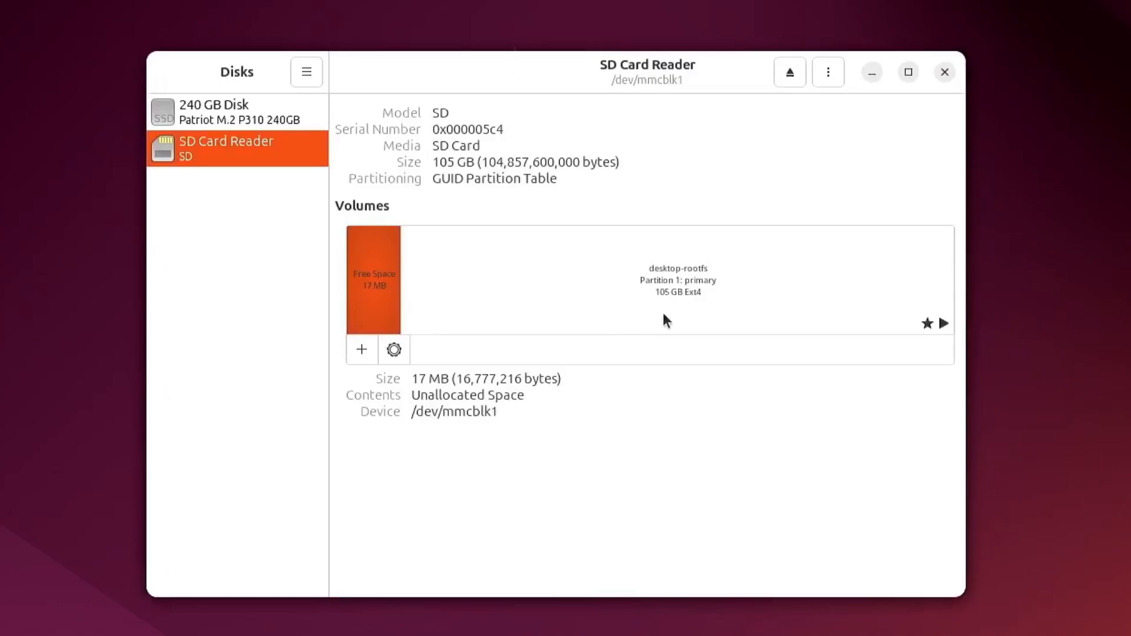
Select the SD card's desktop-rootfs partition to show its 105 GB ext4 details.
click(678, 280)
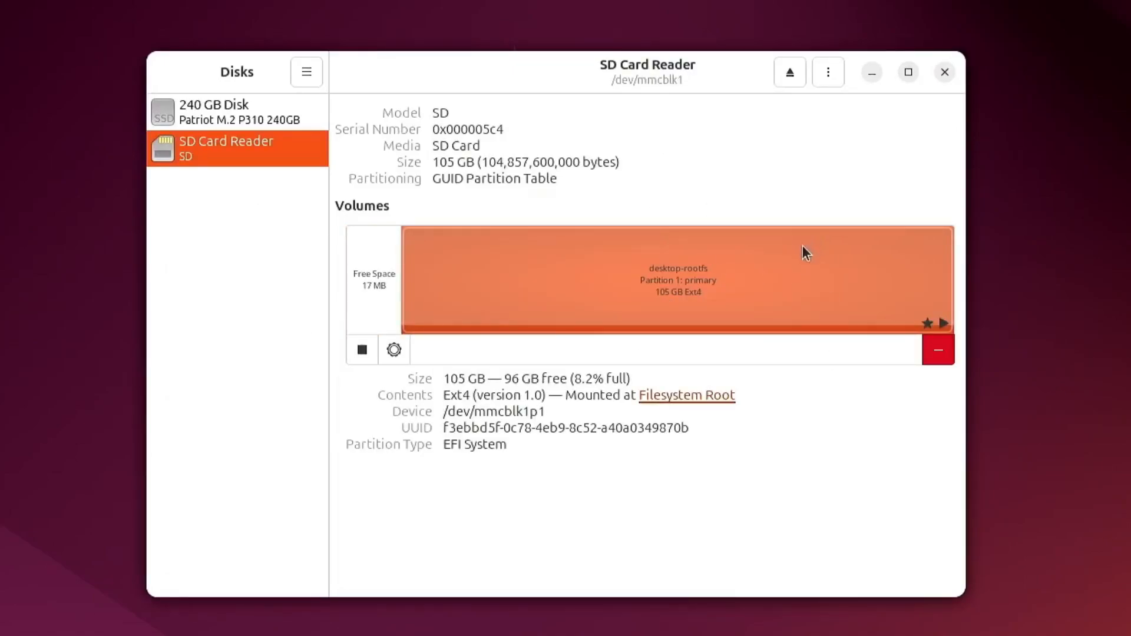
mouse_move(783, 325)
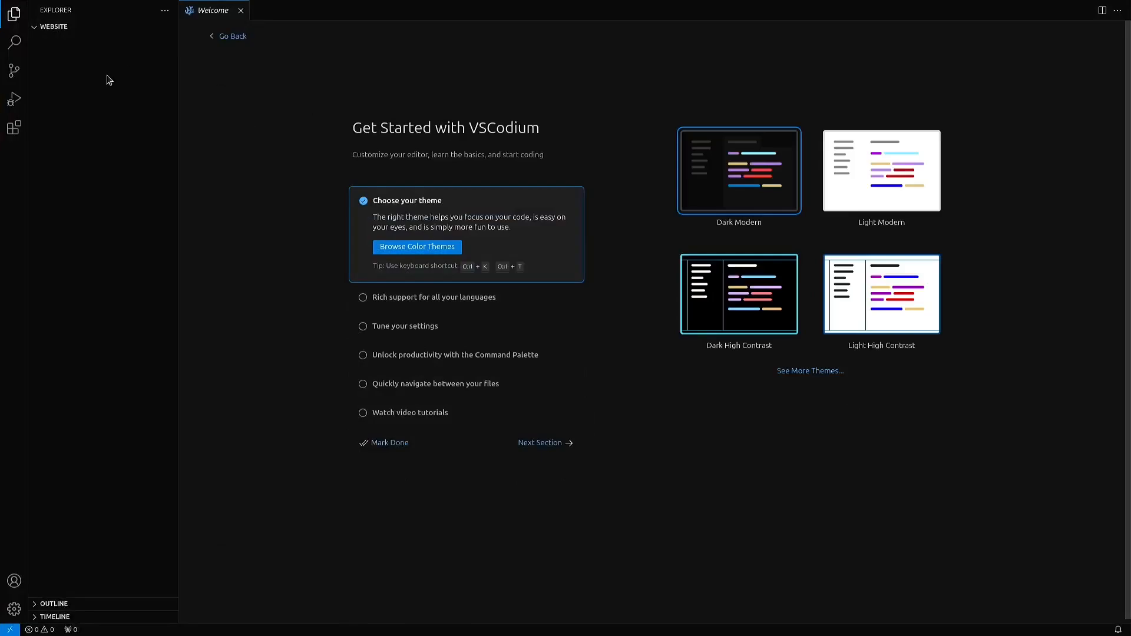
Create a new file named index.html in the WEBSITE project folder.
click(128, 27)
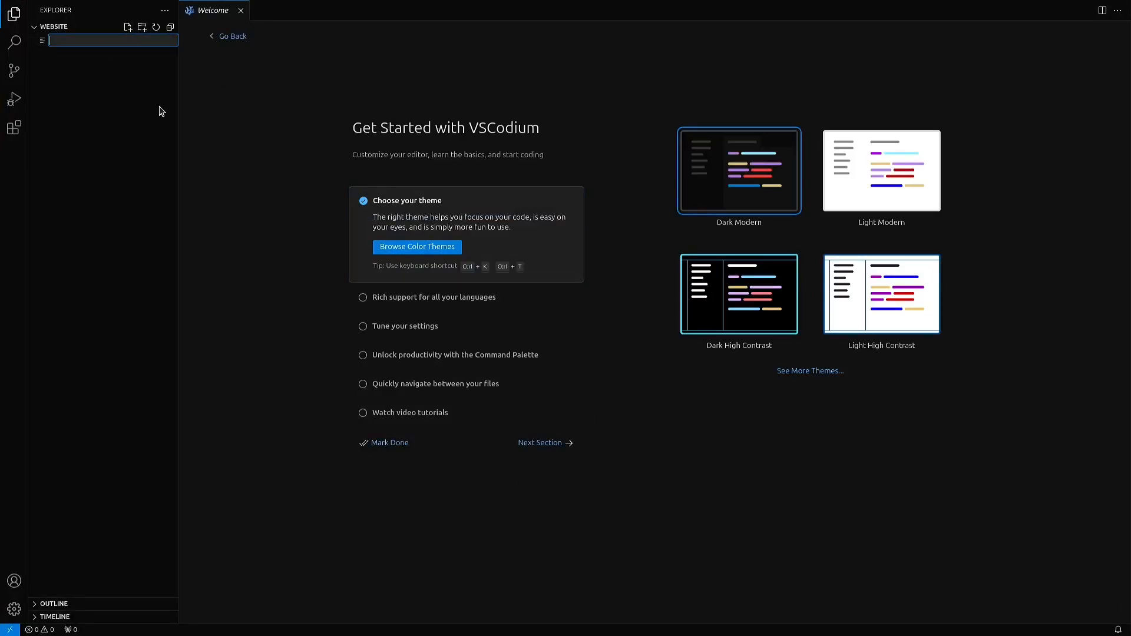
text(index.html)
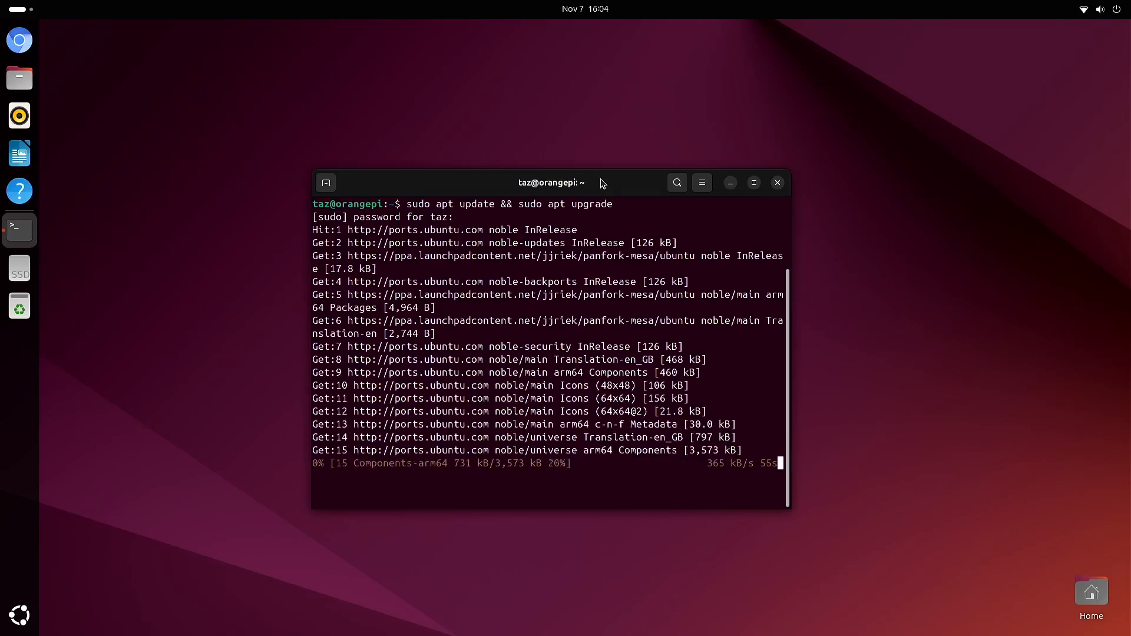
Run sudo apt update && sudo apt upgrade in the terminal.
click(19, 41)
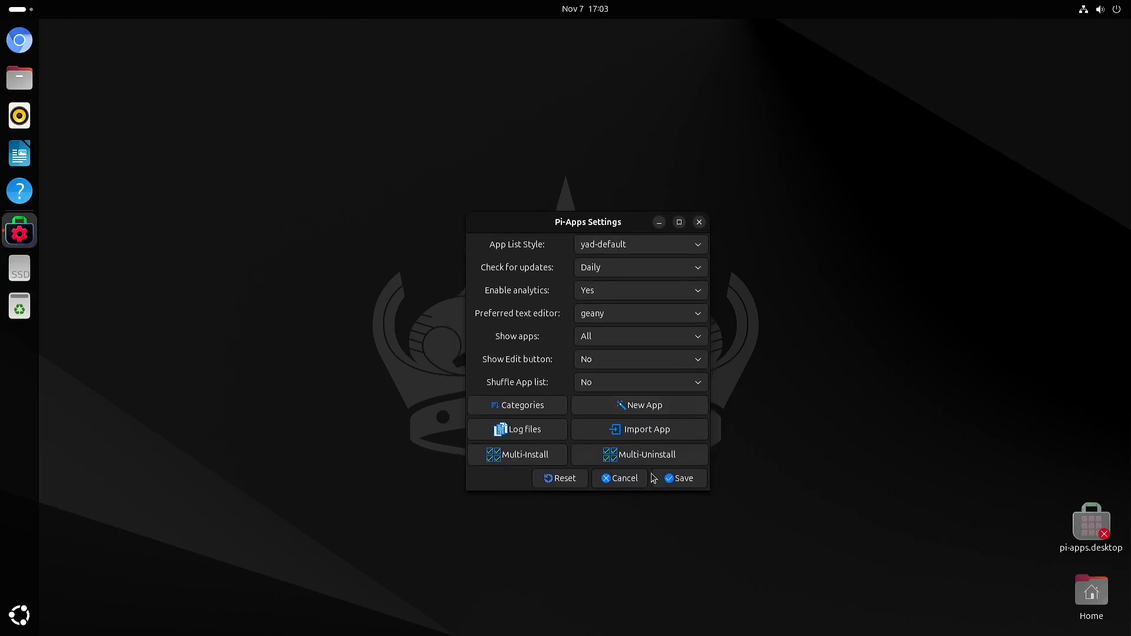
Dismiss Pi-Apps Settings and follow the box64 make and install output.
click(680, 478)
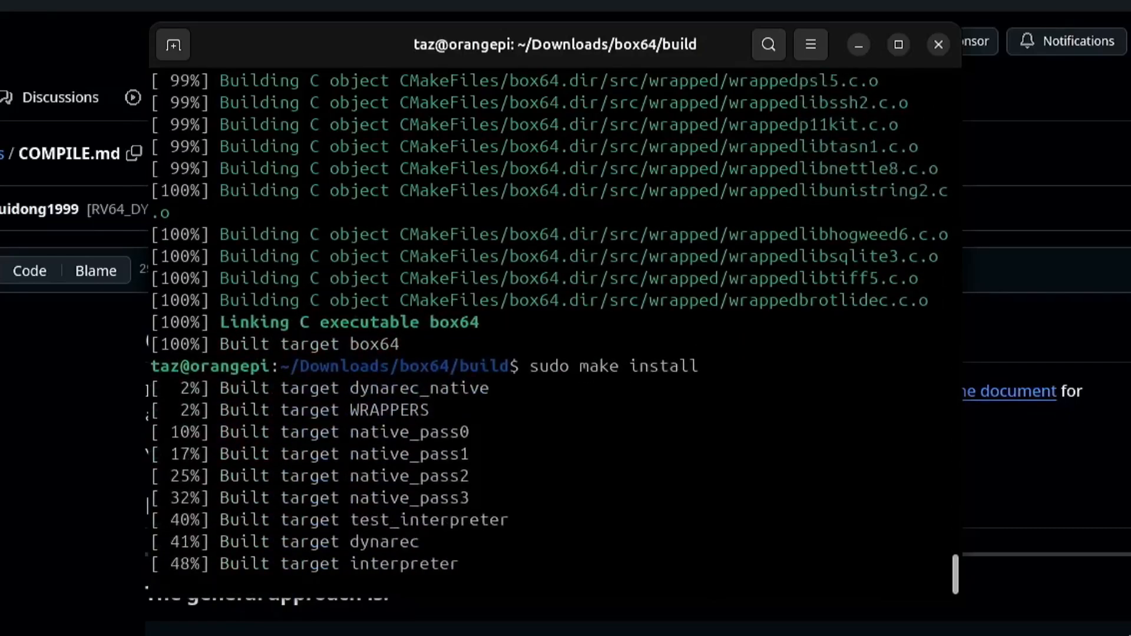
scroll(down, 3)
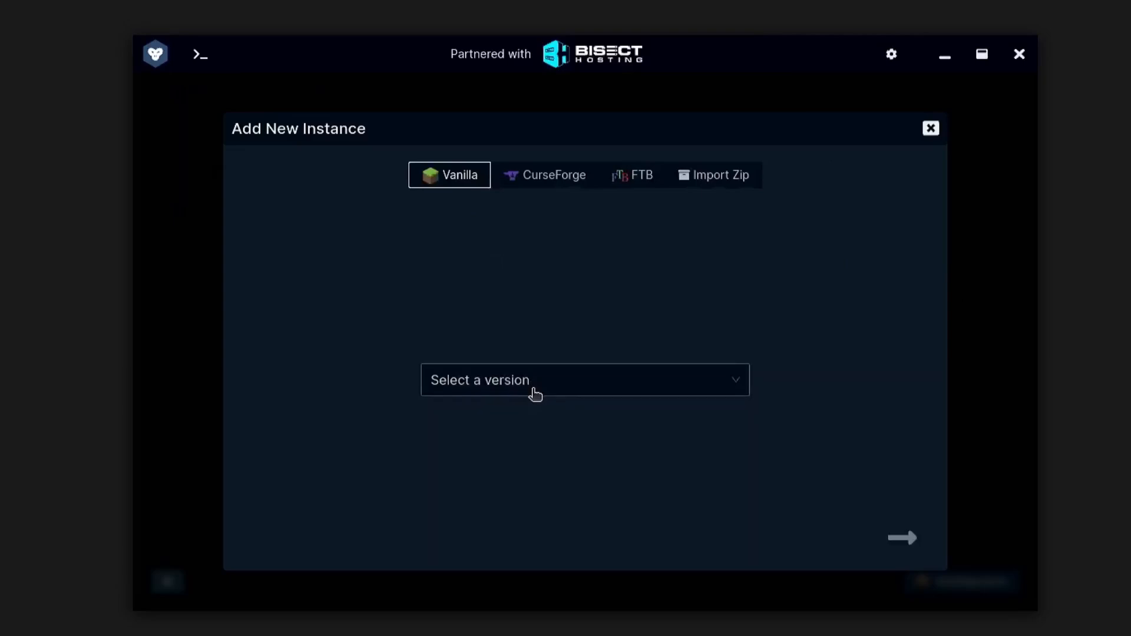
Pick Vanilla release 1.12.2 and create the Minecraft instance.
click(584, 379)
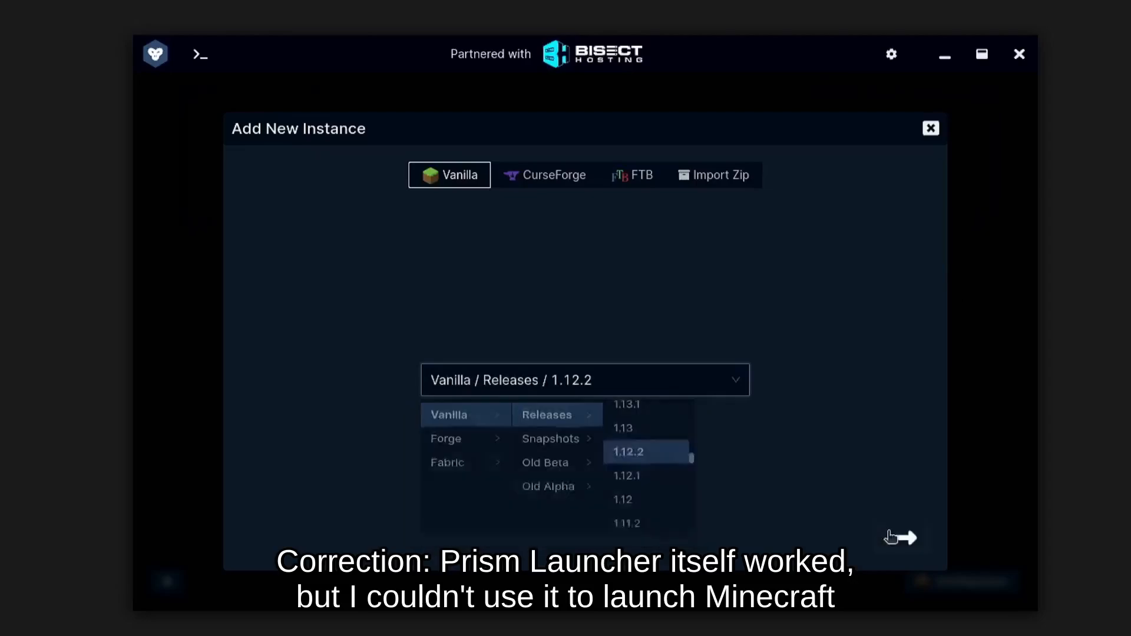
click(628, 452)
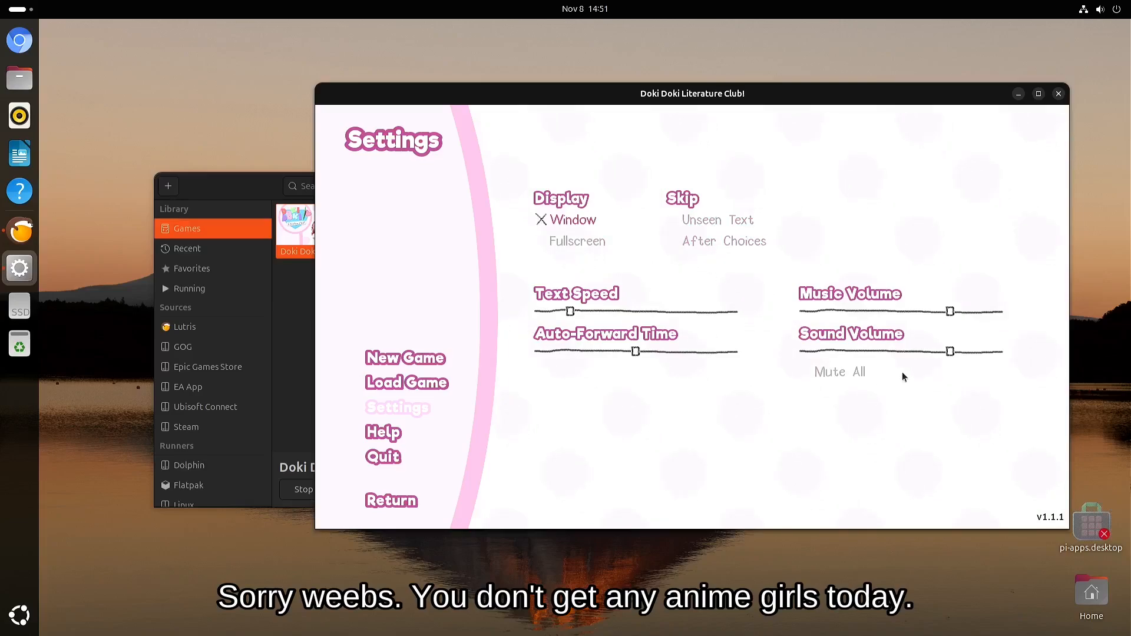
Leave Settings to start a new game and advance the opening dialogue.
click(406, 382)
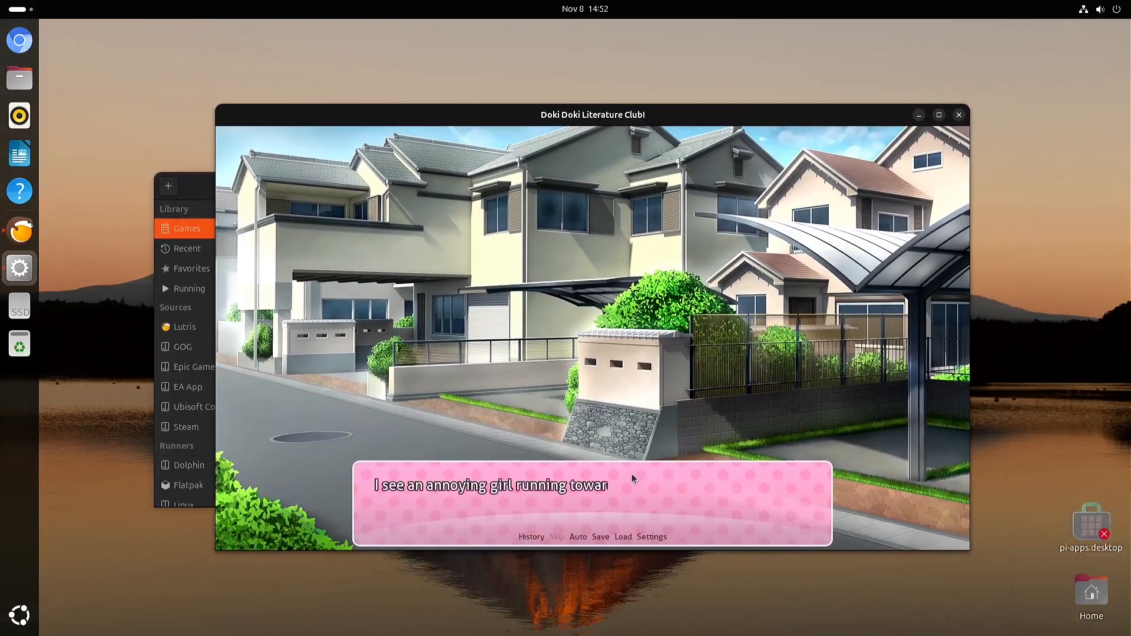
click(619, 445)
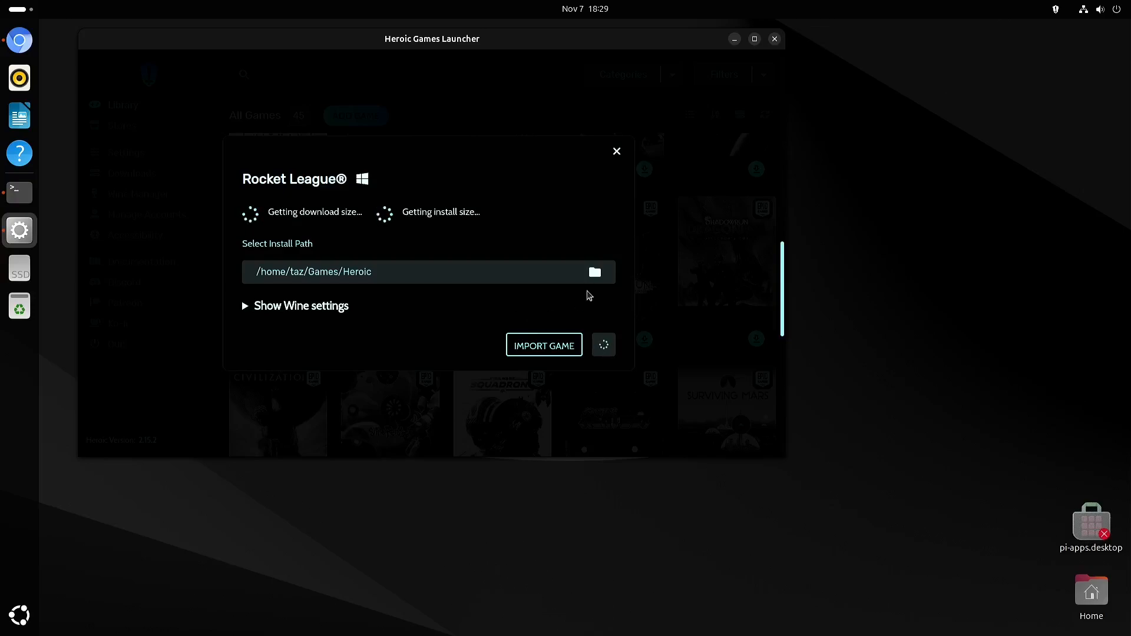
Open the folder picker for Rocket League's install path.
click(595, 272)
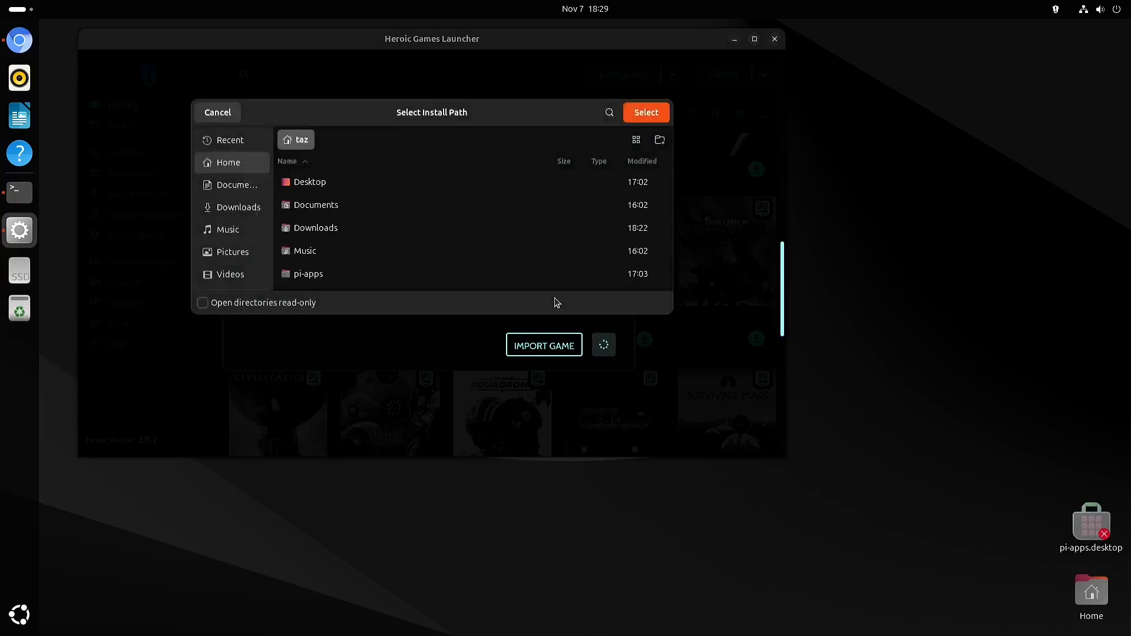
click(235, 275)
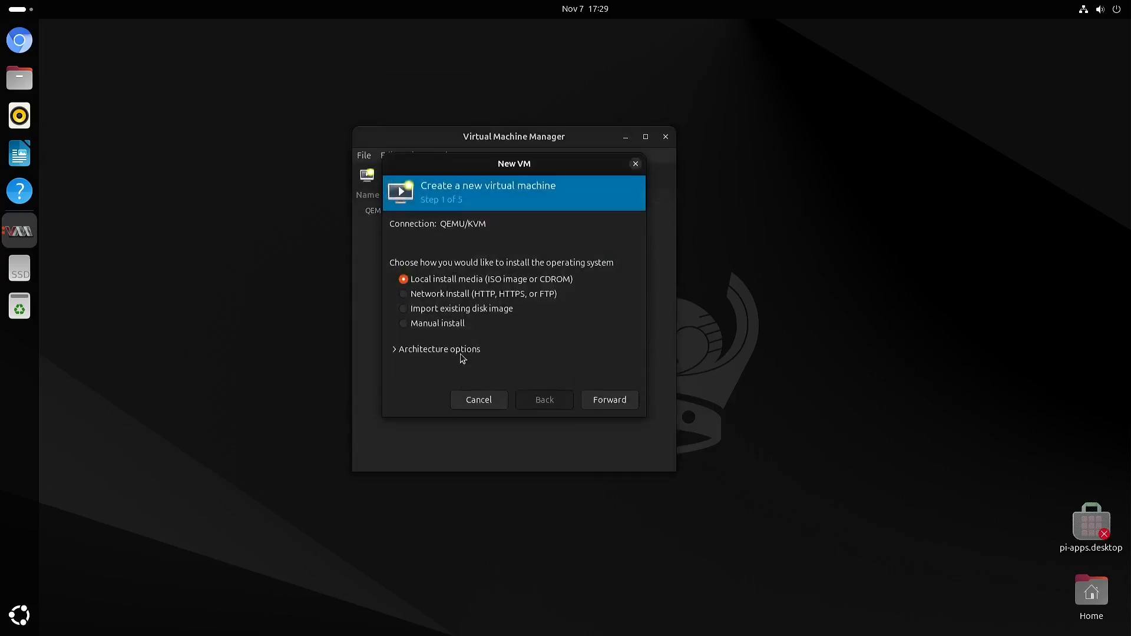
Expand Architecture options and set the new VM's architecture to i686.
click(395, 348)
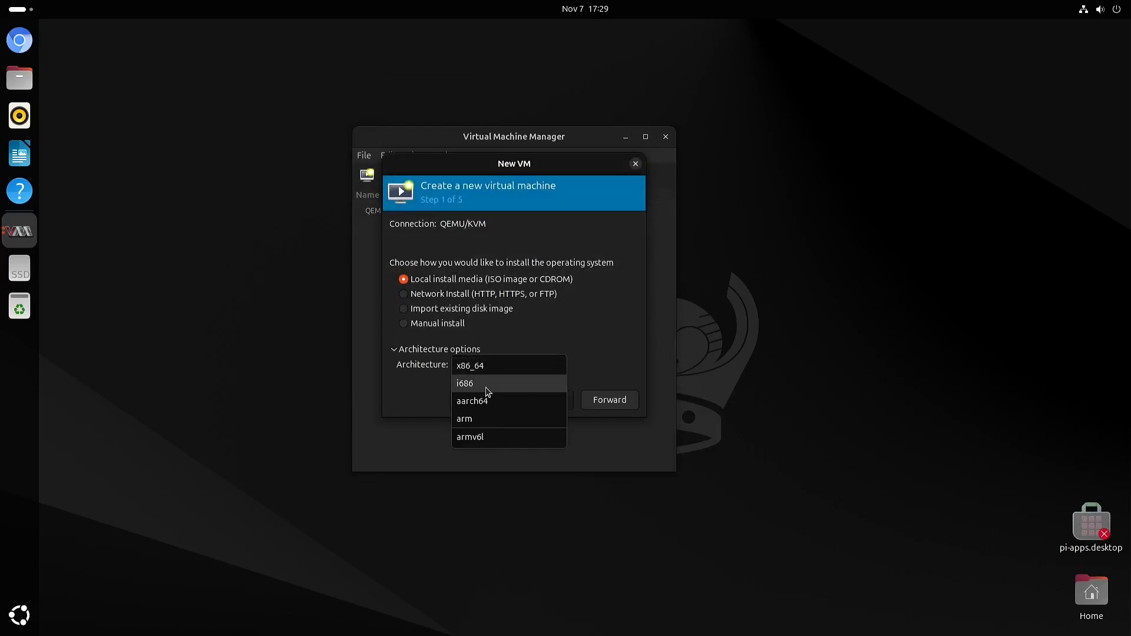
click(608, 400)
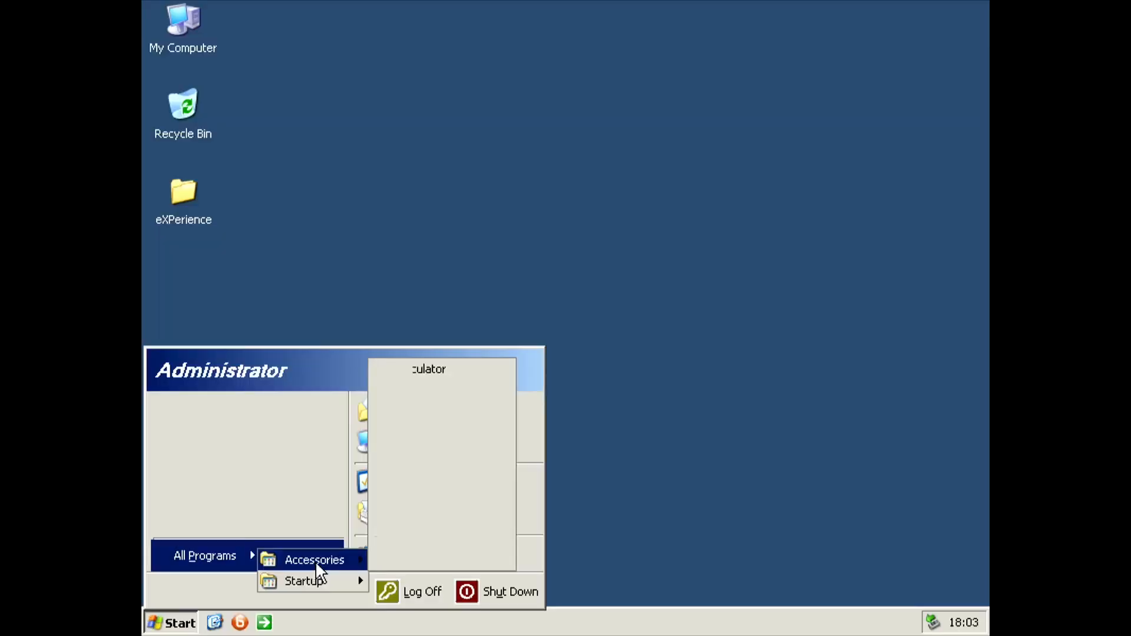
Open Start > All Programs > Accessories in the Windows XP guest.
click(447, 503)
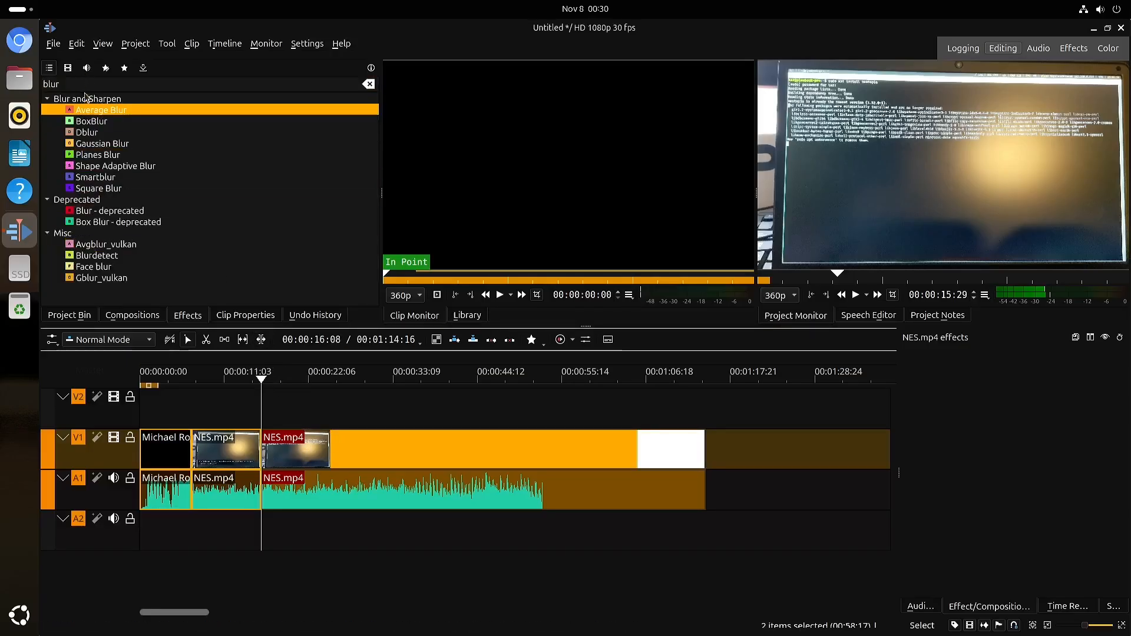
Apply Average Blur to the NES.mp4 clip and close the finished Test.mp4 render queue.
drag(100, 109, 292, 448)
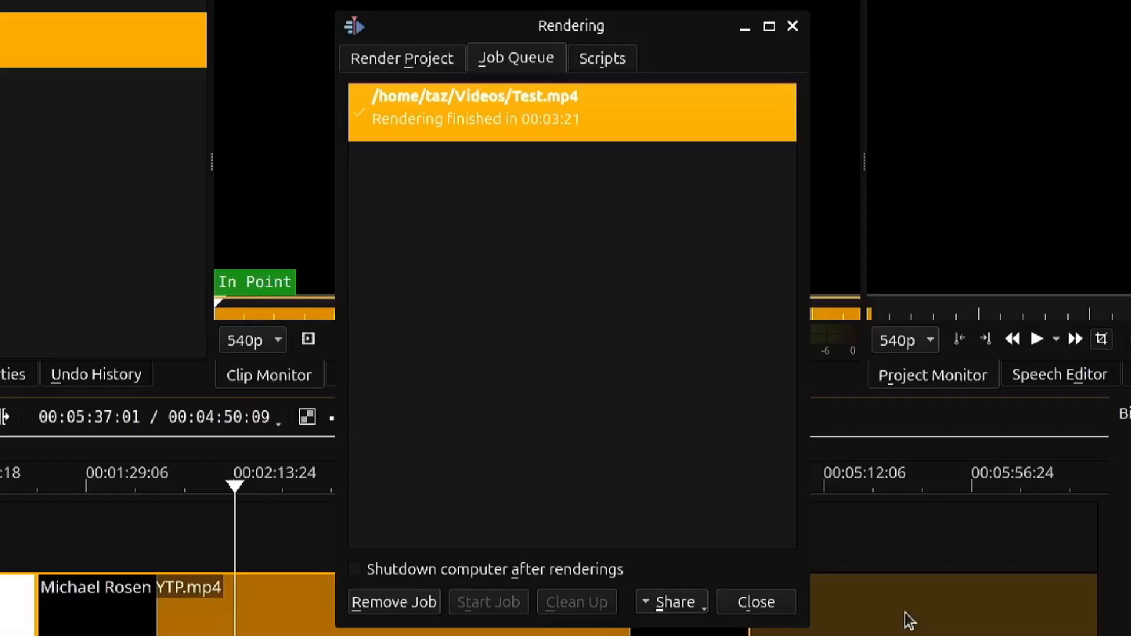
click(754, 601)
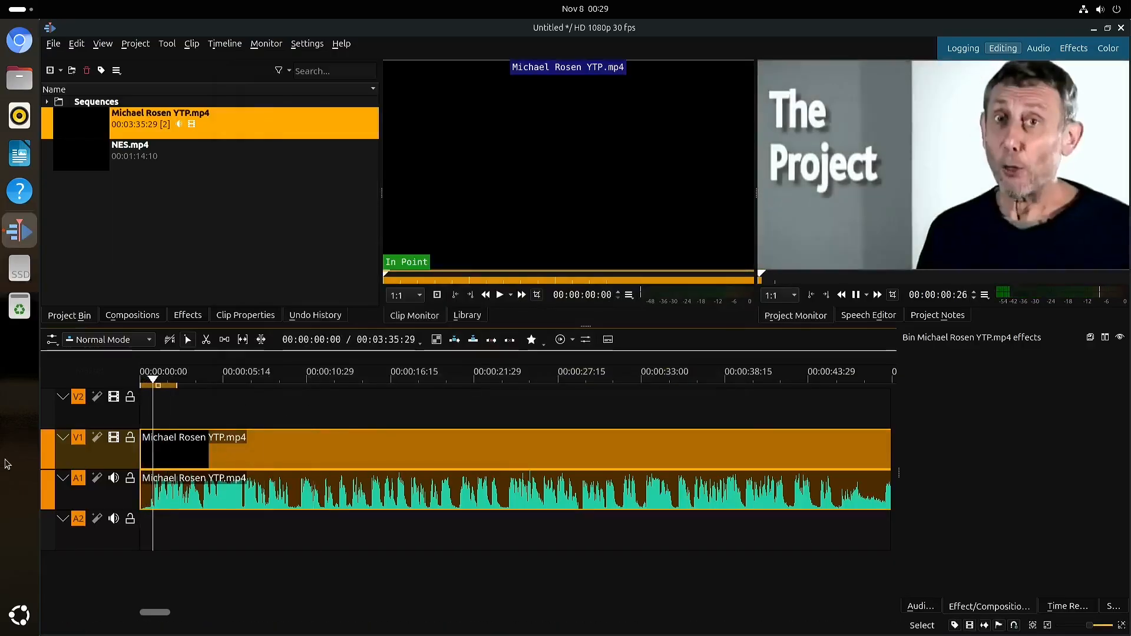